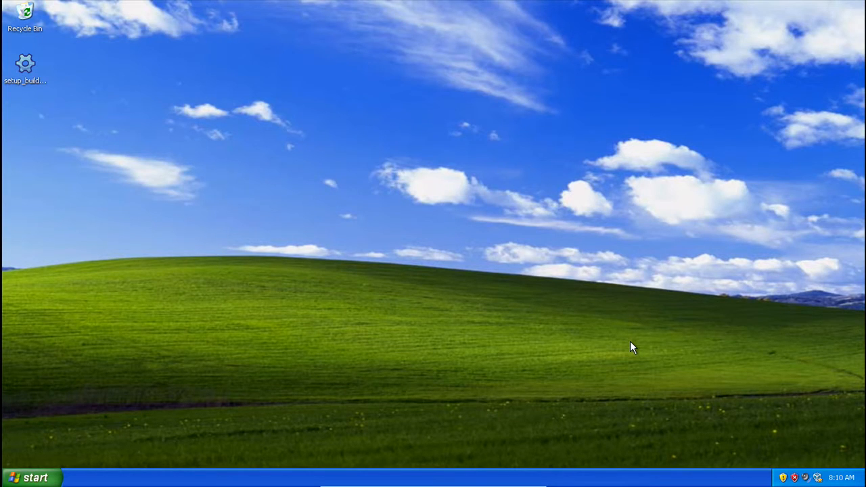
{"action": "mouse_move", "coordinate": [417, 253]}
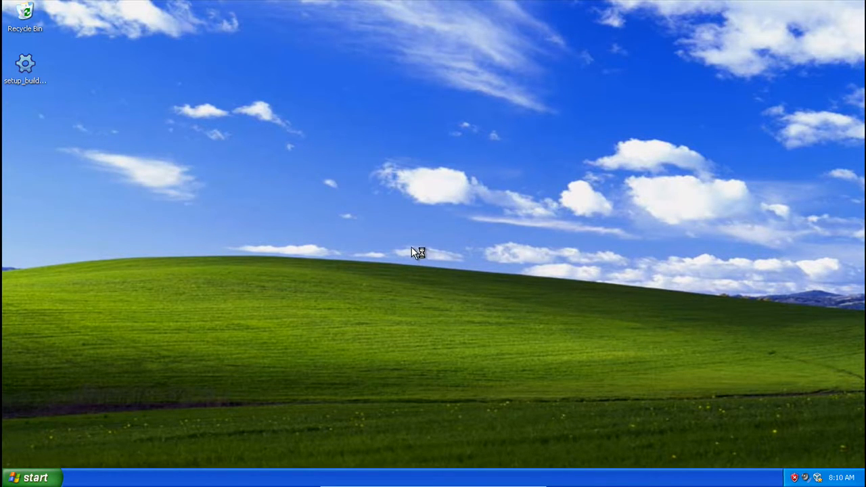
{"action": "mouse_move", "coordinate": [165, 56]}
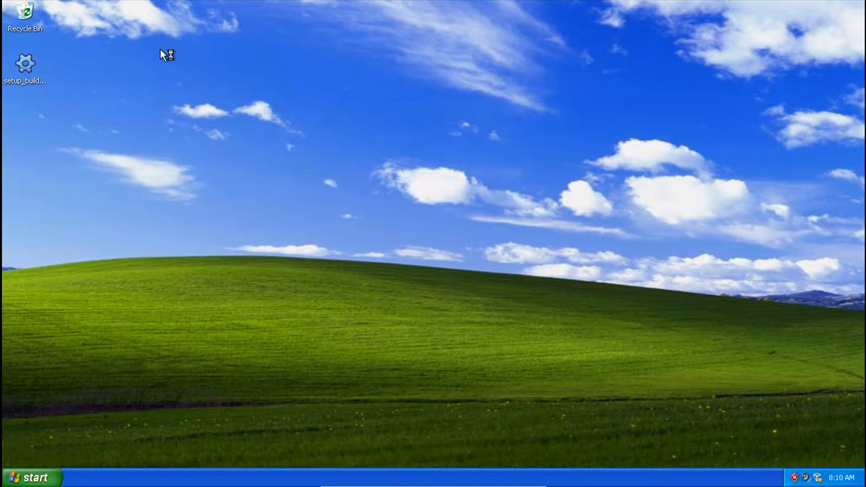
{"action": "mouse_move", "coordinate": [129, 138]}
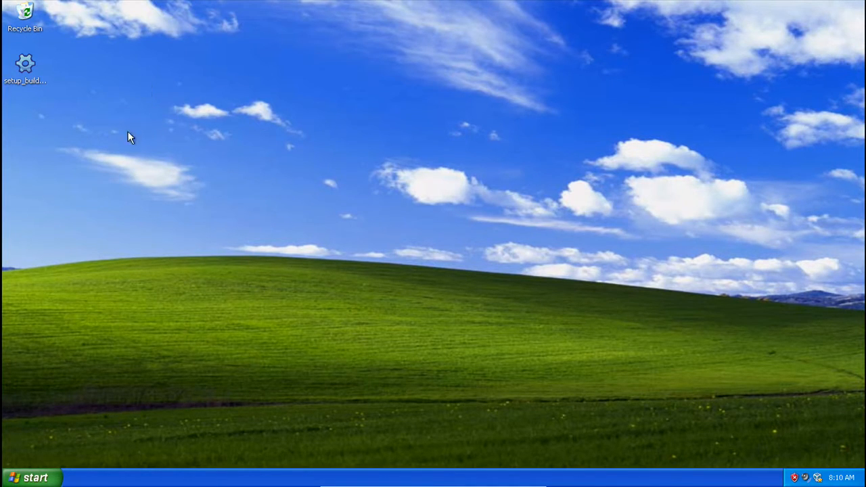
{"action": "mouse_move", "coordinate": [101, 146]}
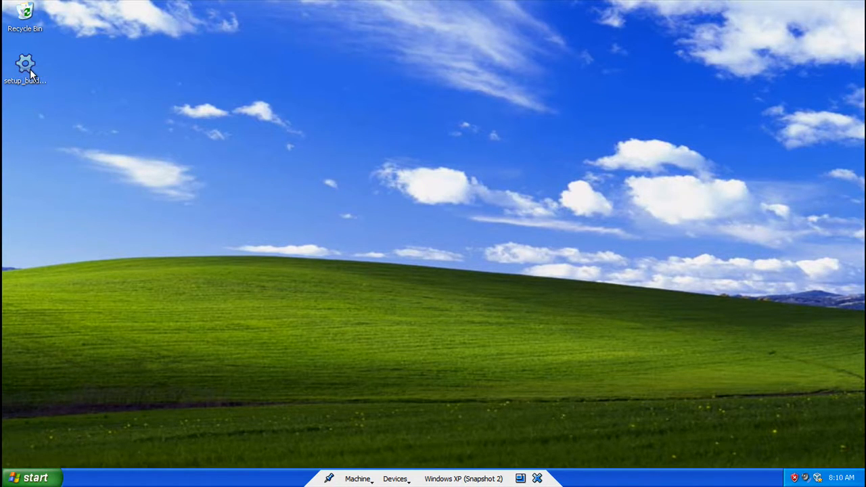
- Run the setup_build installer from the desktop, confirming the security warning, so Enterprise Suite opens
{"action": "left_click", "coordinate": [24, 67]}
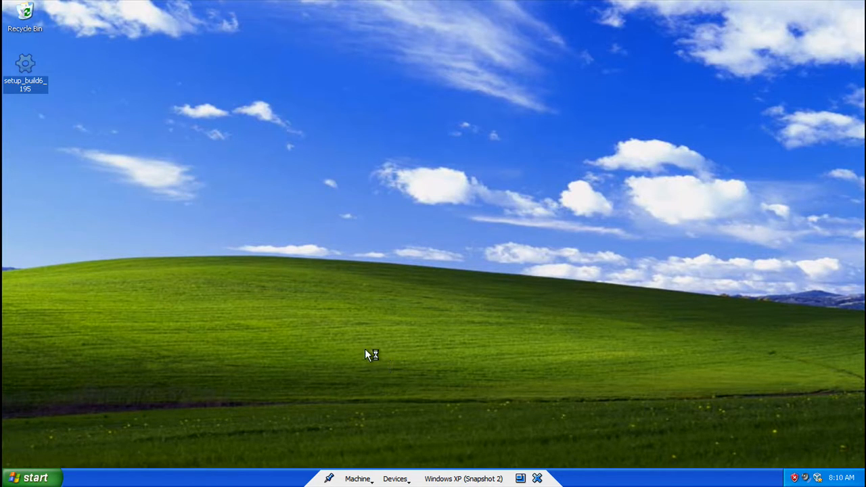
{"action": "mouse_move", "coordinate": [384, 308]}
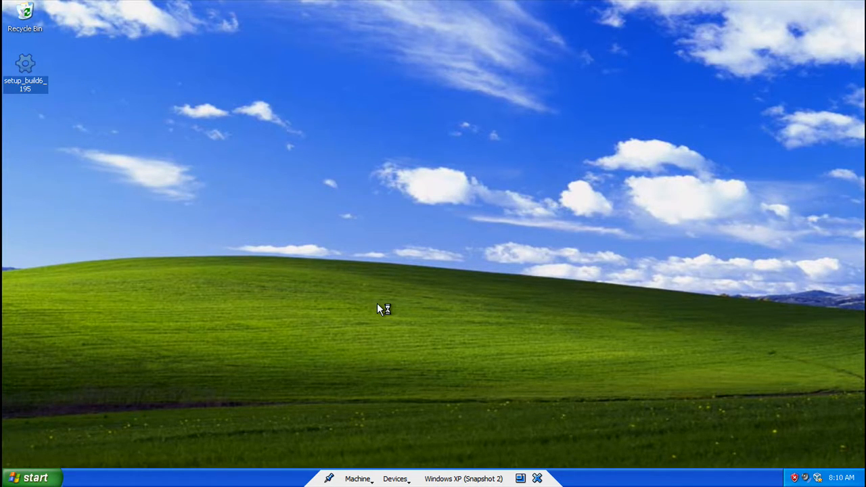
{"action": "double_click", "coordinate": [24, 63]}
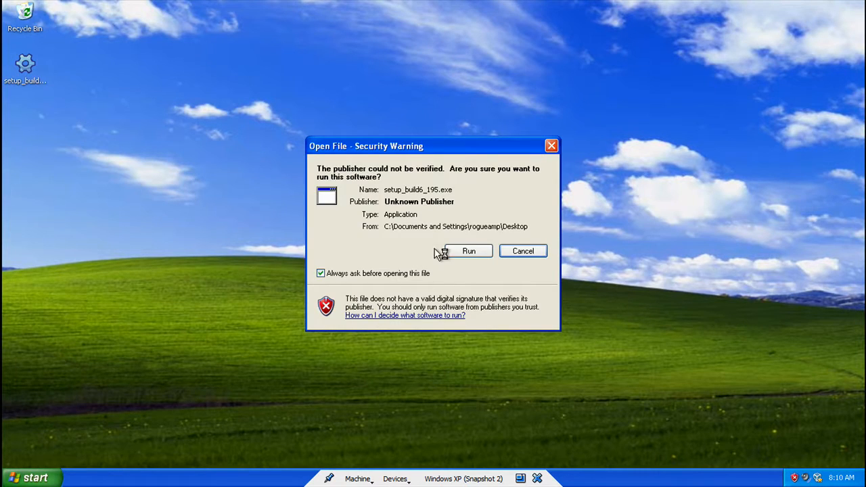
{"action": "left_click", "coordinate": [468, 251]}
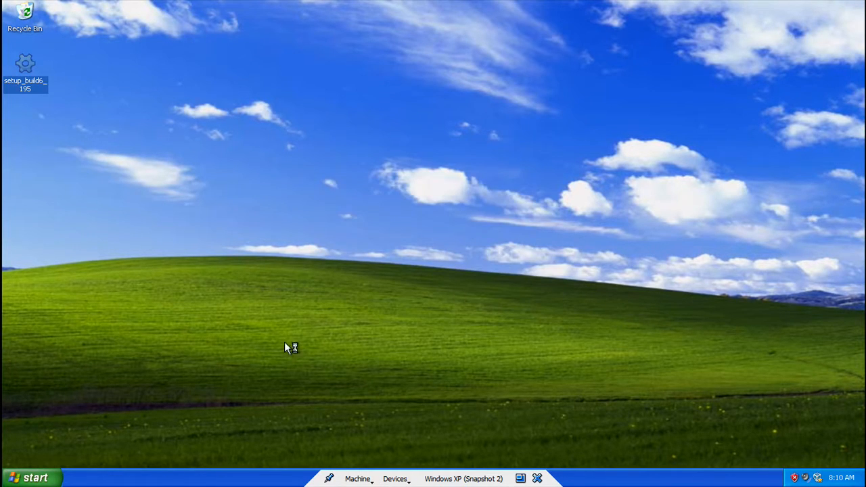
{"action": "double_click", "coordinate": [25, 65]}
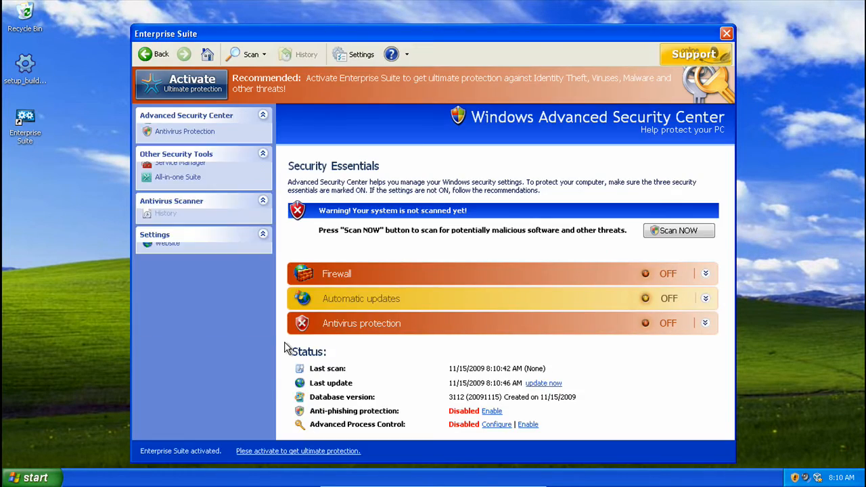
- Start a system scan with Scan NOW to get the fake threat results
{"action": "left_click", "coordinate": [678, 230]}
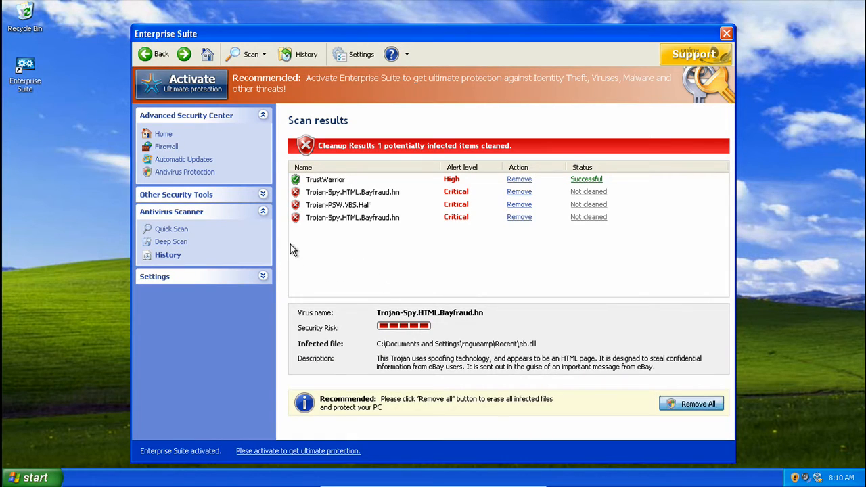
{"action": "mouse_move", "coordinate": [736, 289]}
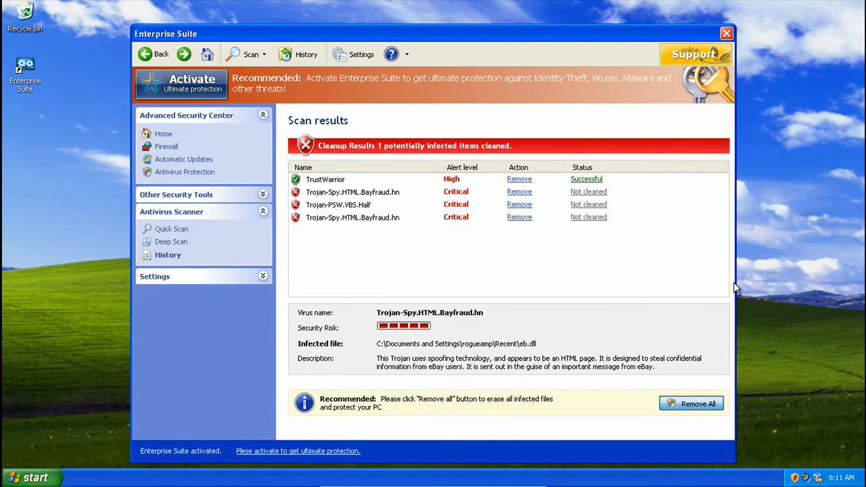
- Remove the TrustWarrior threat so it shows as cleaned, leaving the three Trojan entries not cleaned
{"action": "left_click", "coordinate": [324, 178]}
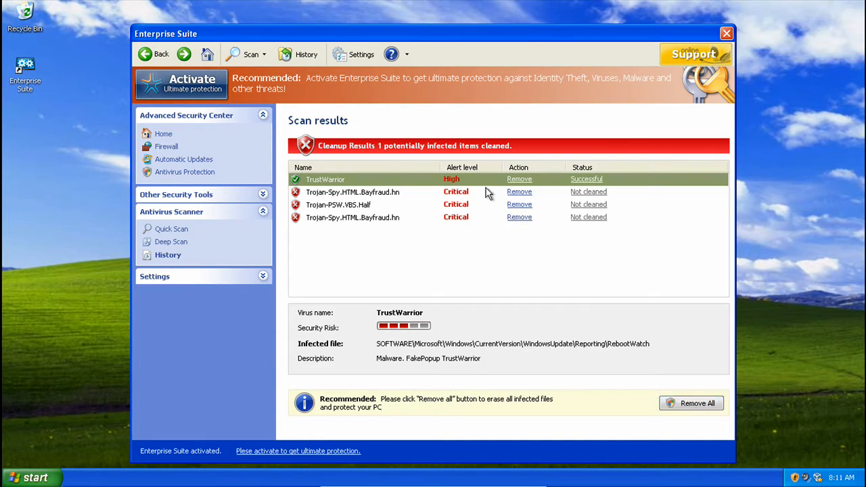
{"action": "mouse_move", "coordinate": [186, 160]}
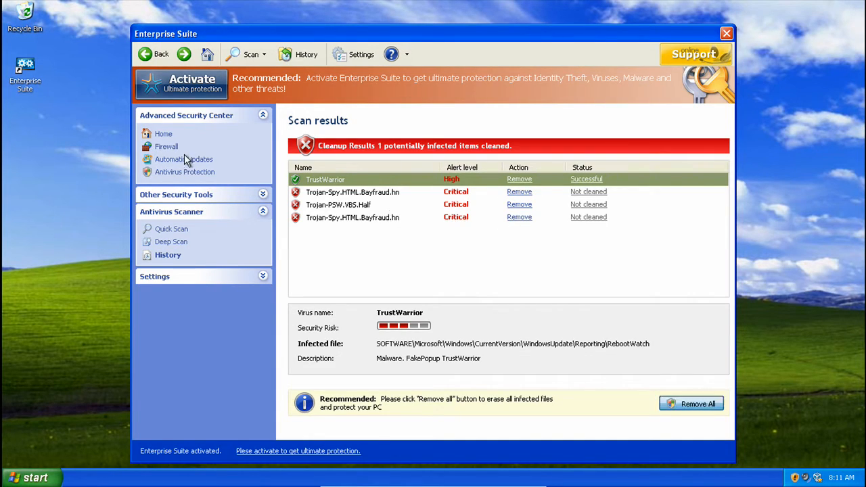
{"action": "mouse_move", "coordinate": [195, 130]}
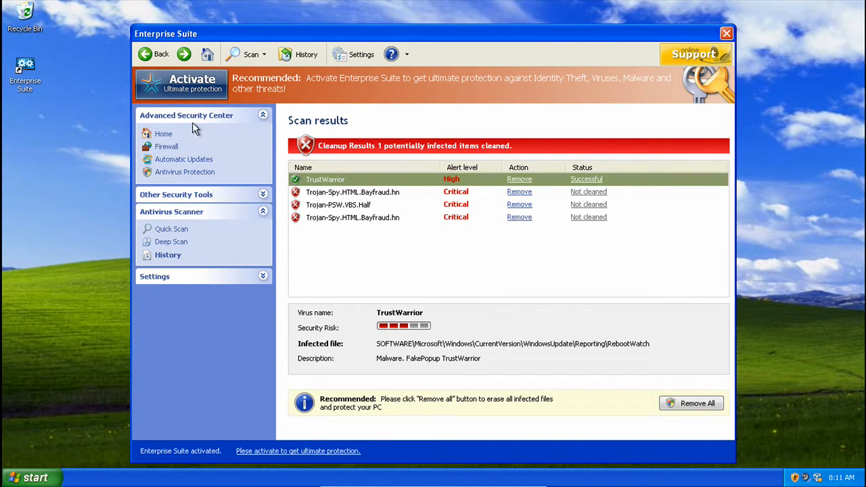
{"action": "mouse_move", "coordinate": [338, 398]}
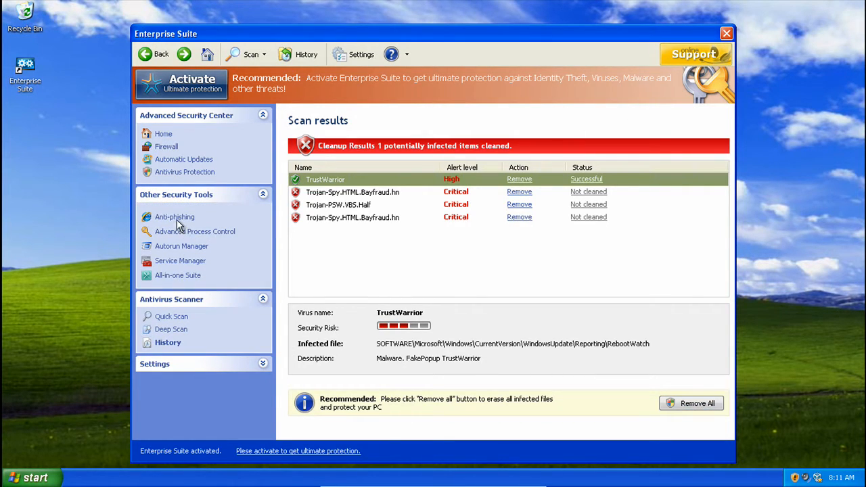
{"action": "mouse_move", "coordinate": [257, 377]}
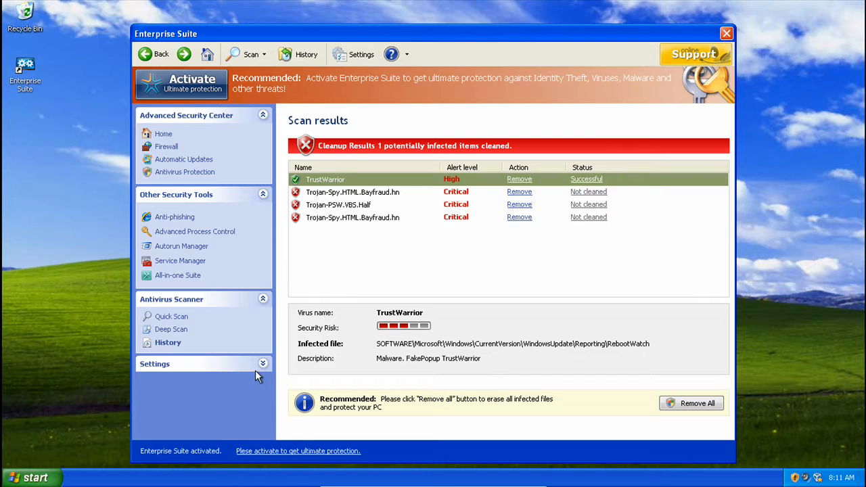
{"action": "mouse_move", "coordinate": [278, 324]}
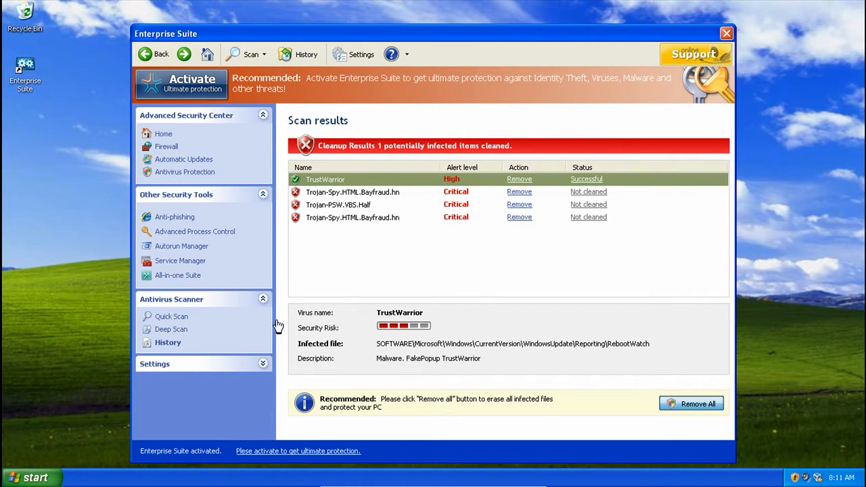
{"action": "left_click", "coordinate": [181, 84]}
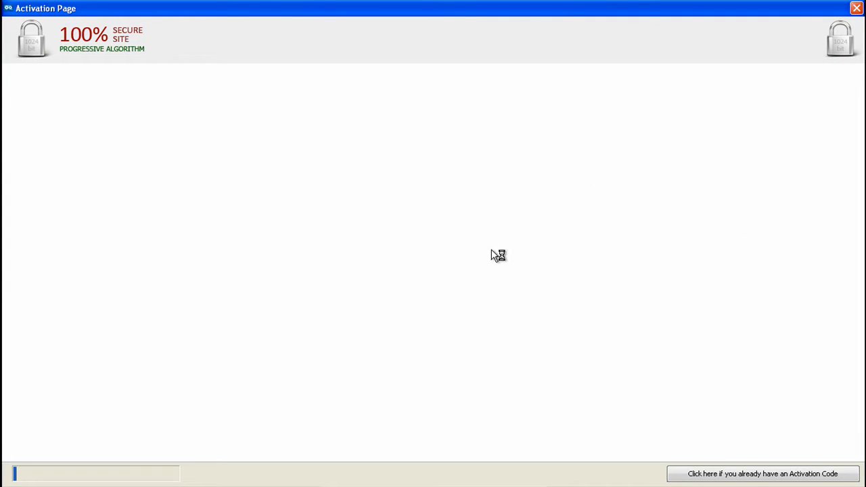
{"action": "mouse_move", "coordinate": [688, 184]}
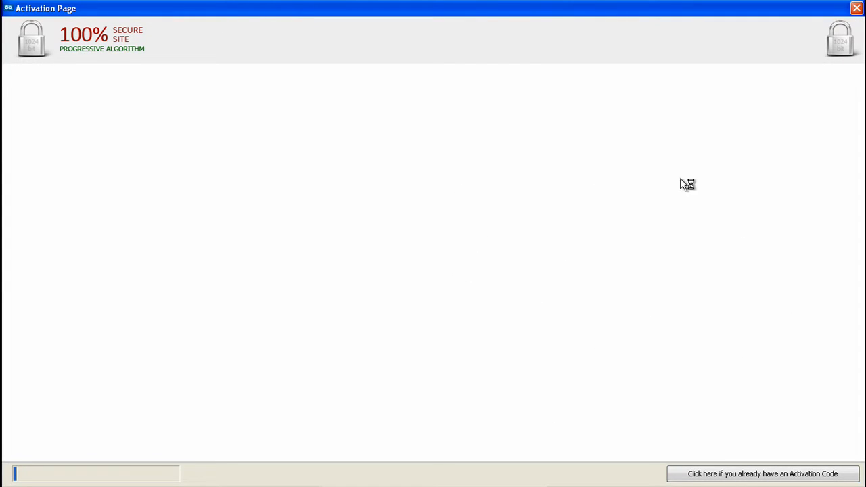
{"action": "mouse_move", "coordinate": [552, 283]}
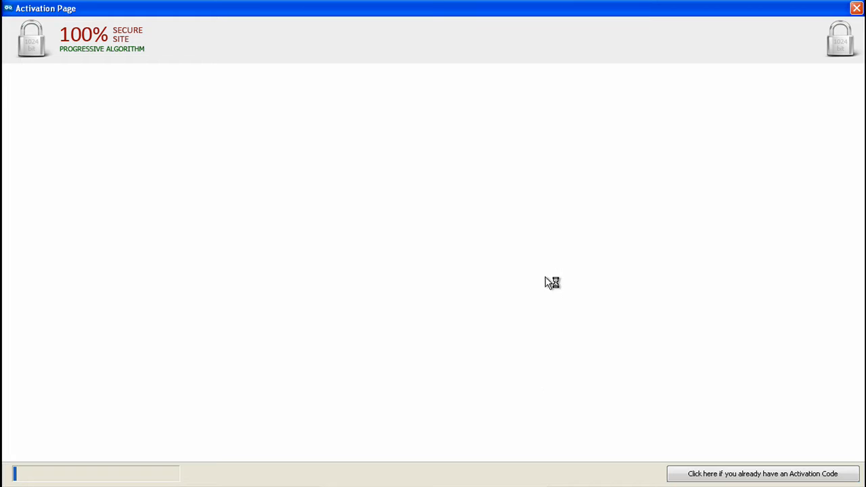
{"action": "mouse_move", "coordinate": [426, 309]}
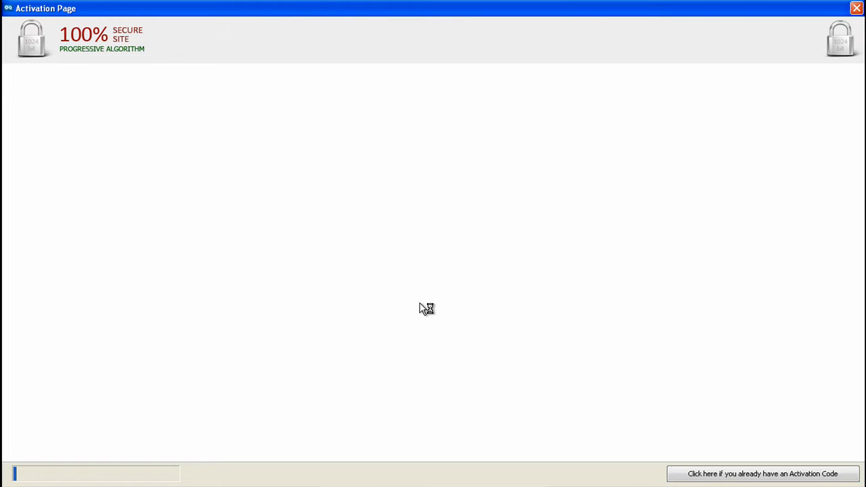
{"action": "mouse_move", "coordinate": [433, 322]}
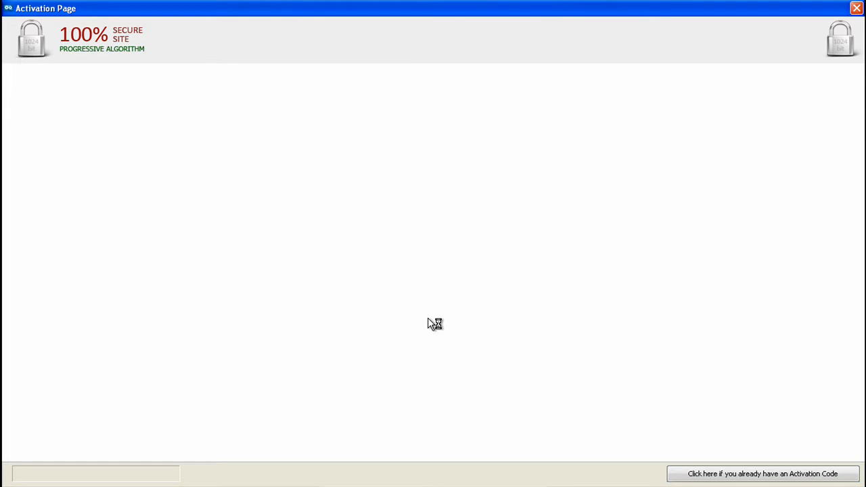
{"action": "mouse_move", "coordinate": [815, 481]}
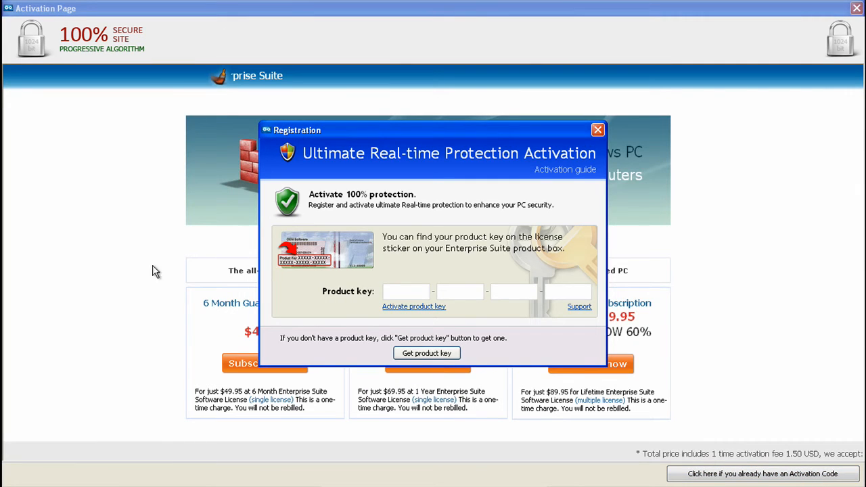
- Dismiss the product-key registration dialog to reveal the 6-month, 1-year and lifetime offers
{"action": "left_click", "coordinate": [598, 130]}
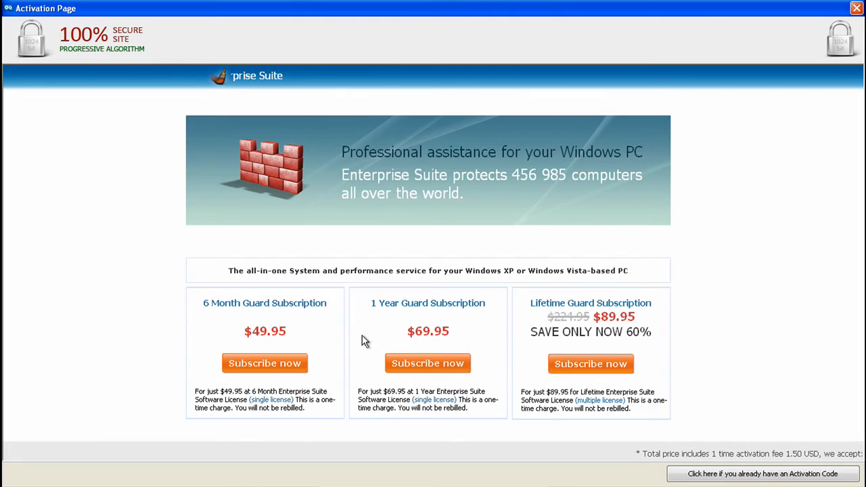
{"action": "mouse_move", "coordinate": [289, 84]}
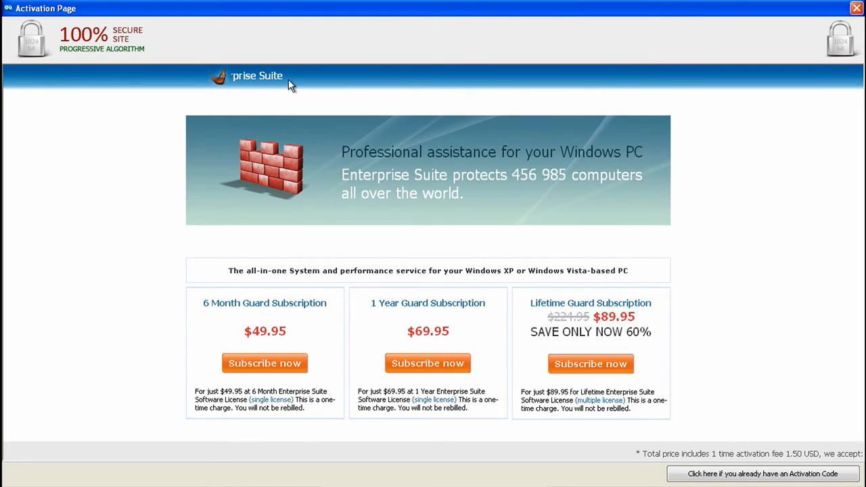
{"action": "mouse_move", "coordinate": [704, 233]}
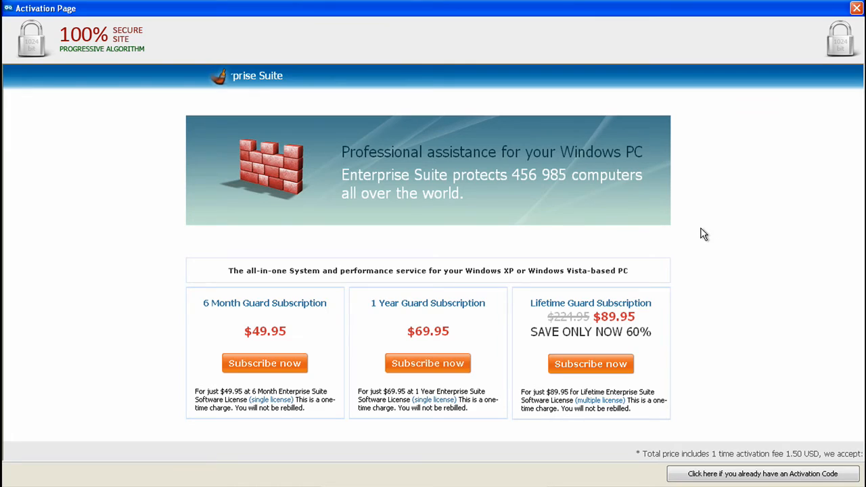
{"action": "mouse_move", "coordinate": [730, 212]}
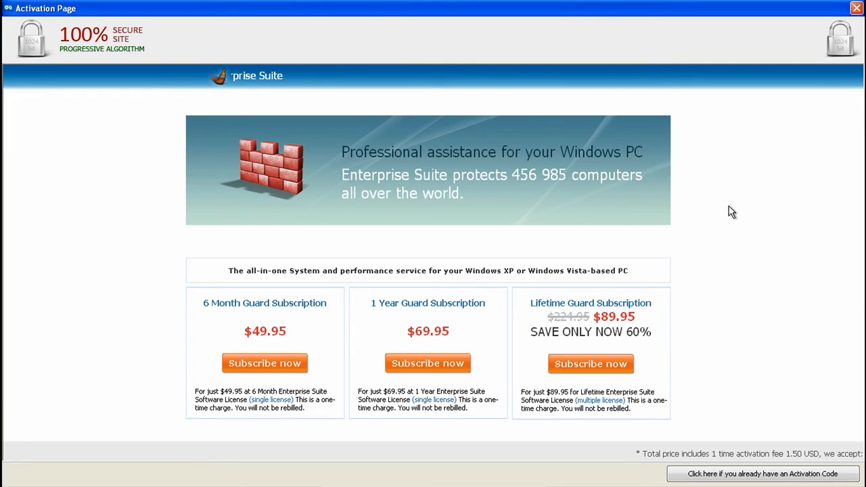
{"action": "mouse_move", "coordinate": [696, 232]}
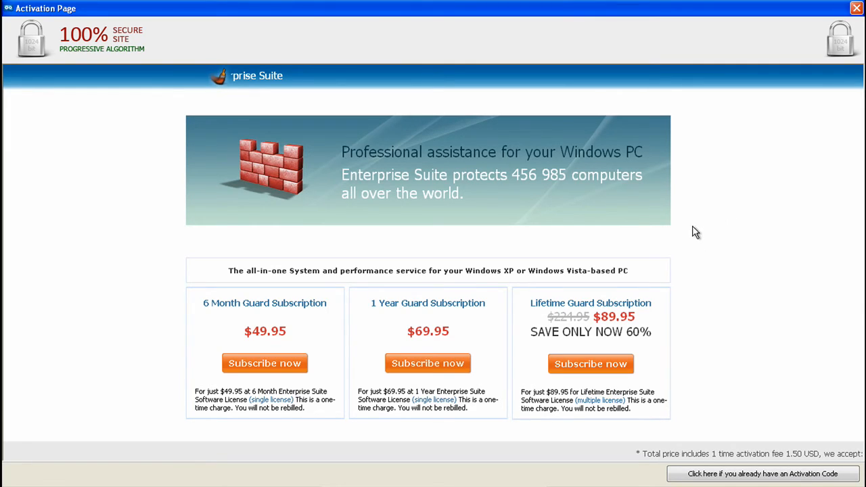
{"action": "mouse_move", "coordinate": [531, 292]}
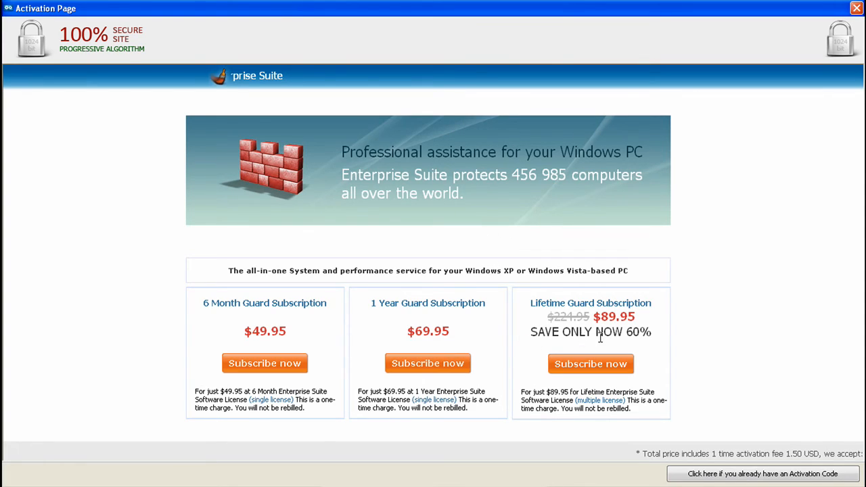
{"action": "mouse_move", "coordinate": [731, 379]}
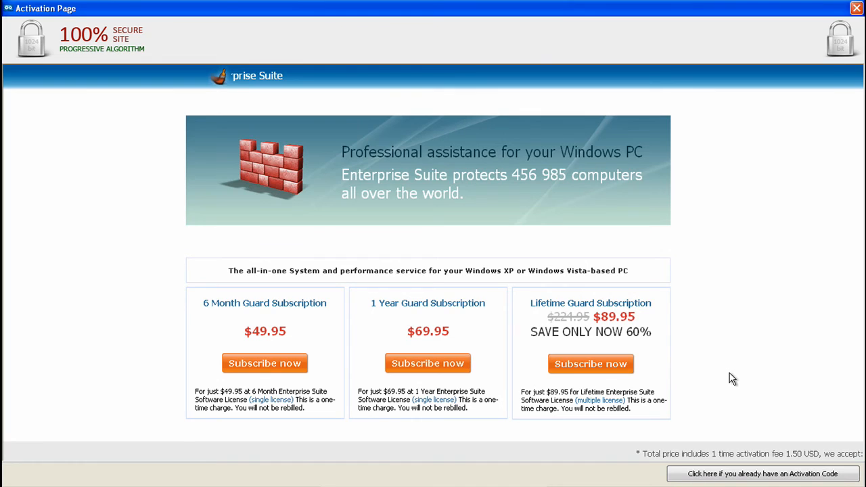
{"action": "mouse_move", "coordinate": [846, 81]}
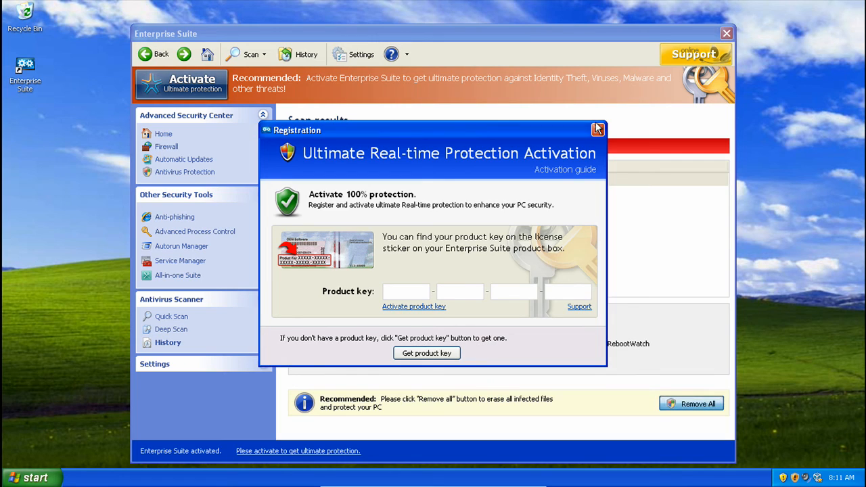
- Close the registration prompt to return to the scan results with TrustWarrior cleaned
{"action": "left_click", "coordinate": [598, 130]}
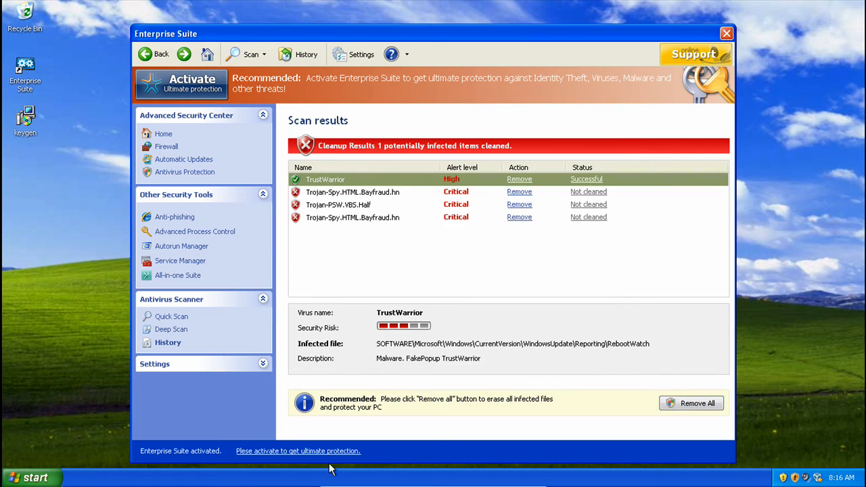
{"action": "mouse_move", "coordinate": [291, 385]}
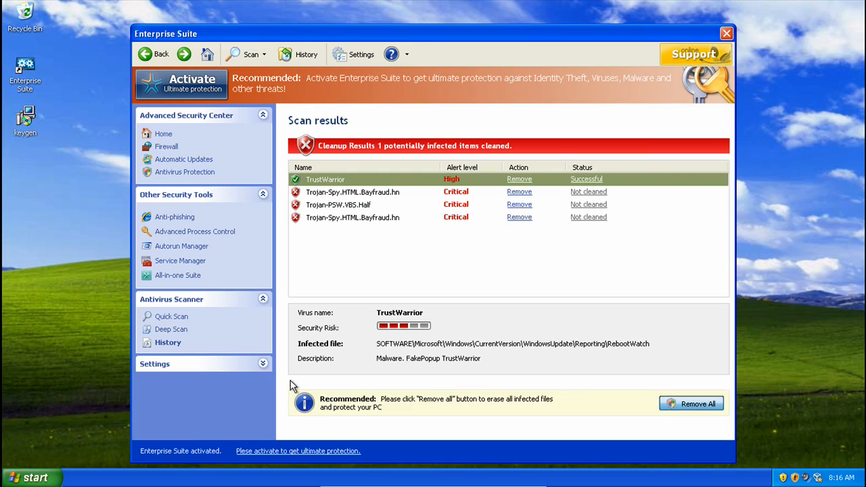